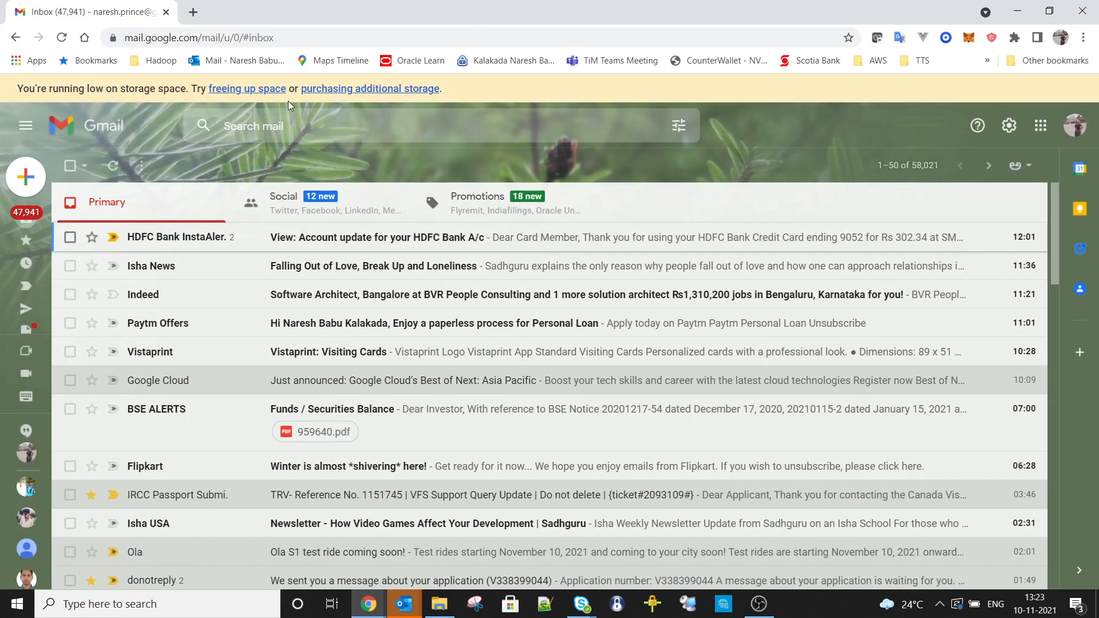
mouse_move(272, 105)
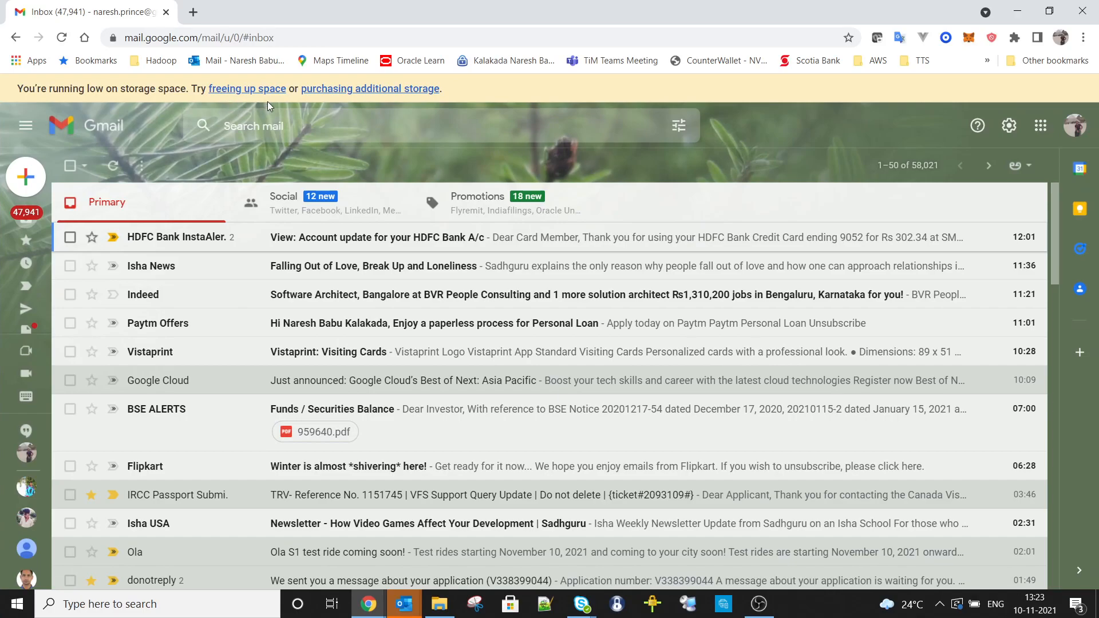
mouse_move(203, 266)
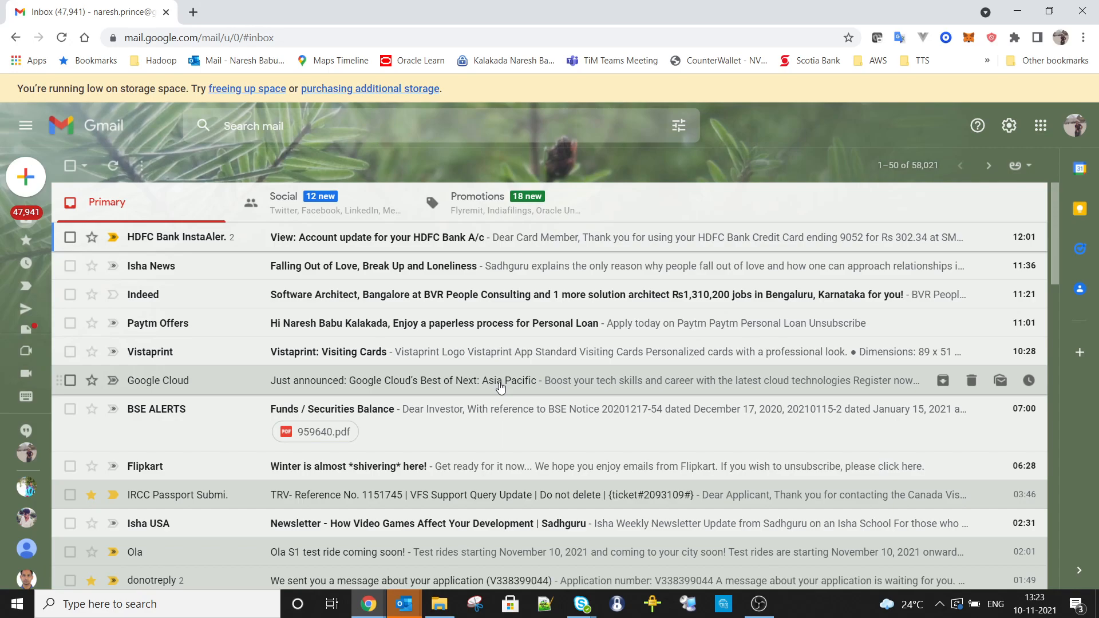
Scroll down through the Primary inbox message list.
scroll("down", 3)
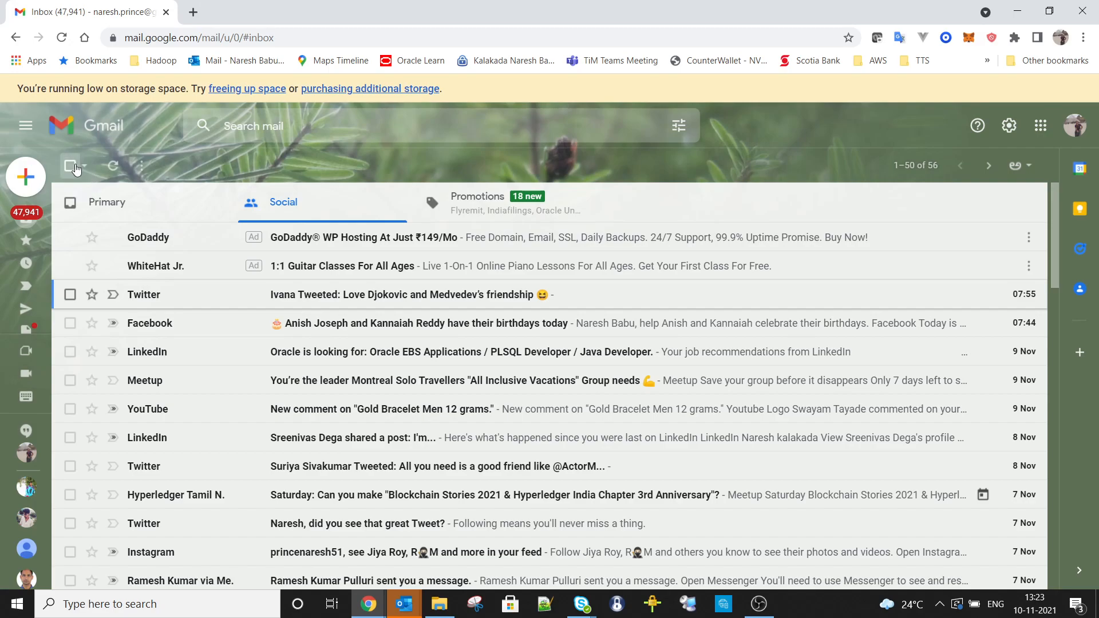
Select all 56 Social conversations and delete them, confirming the bulk move to Bin.
left_click(70, 166)
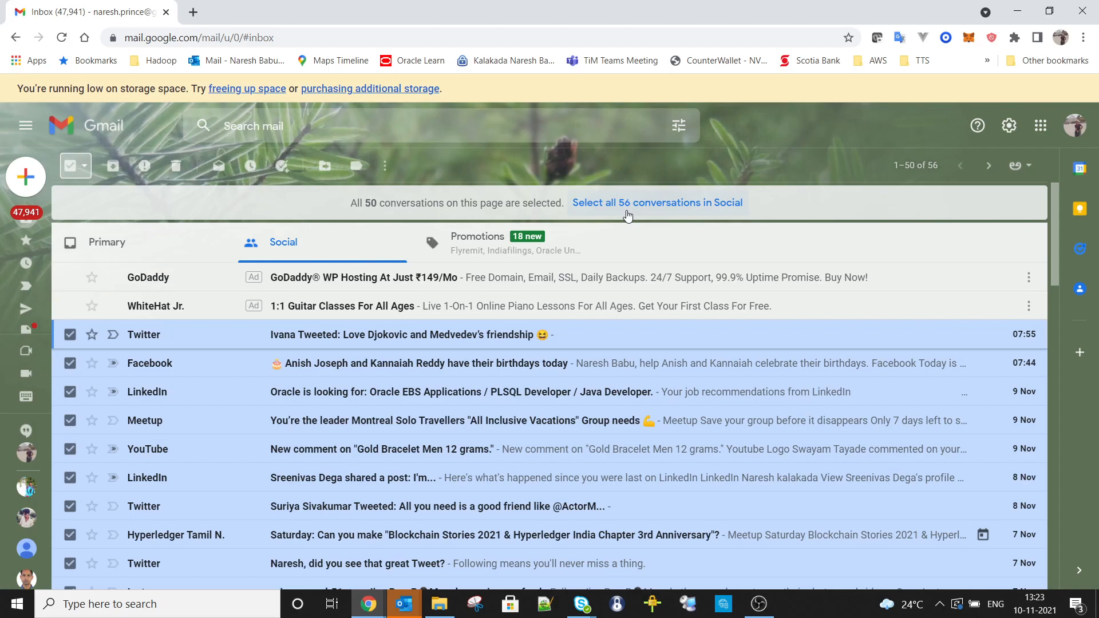
left_click(656, 203)
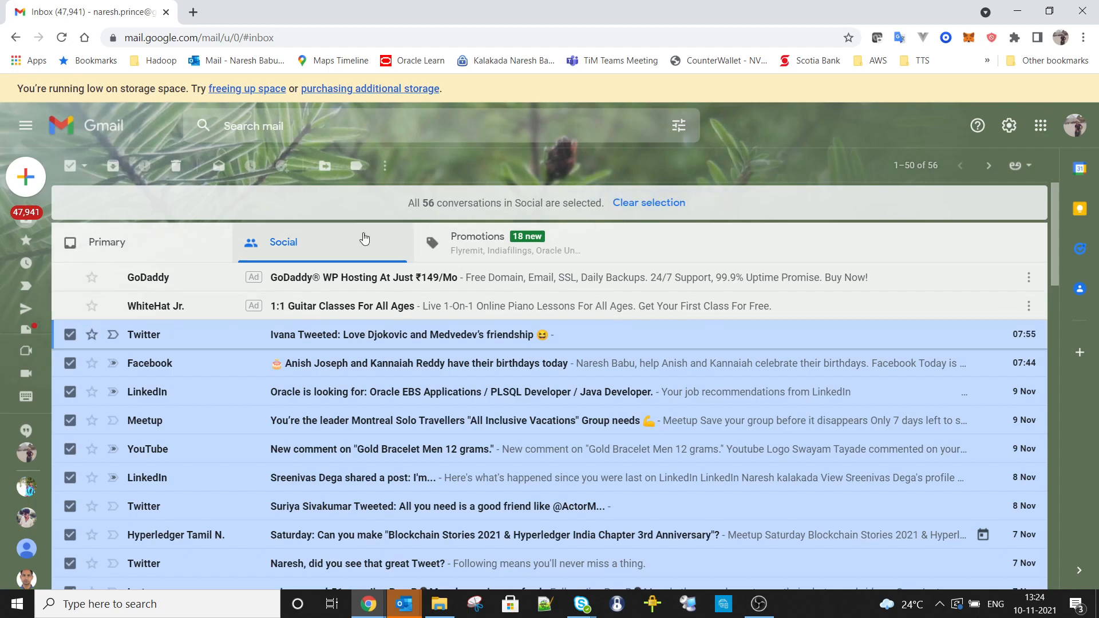
mouse_move(174, 166)
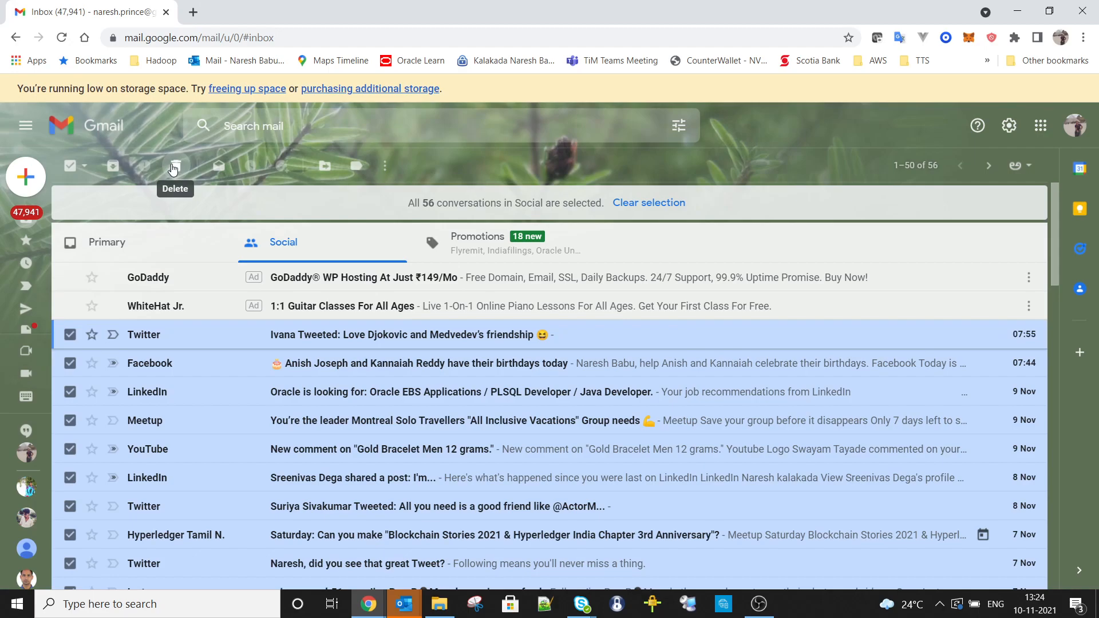
left_click(173, 166)
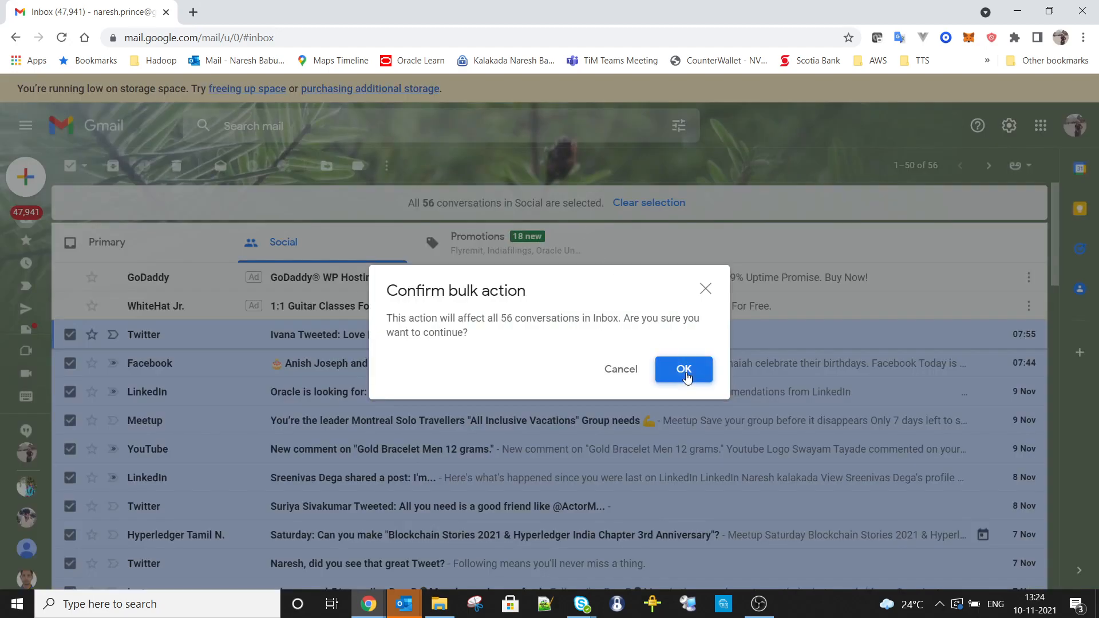
left_click(683, 369)
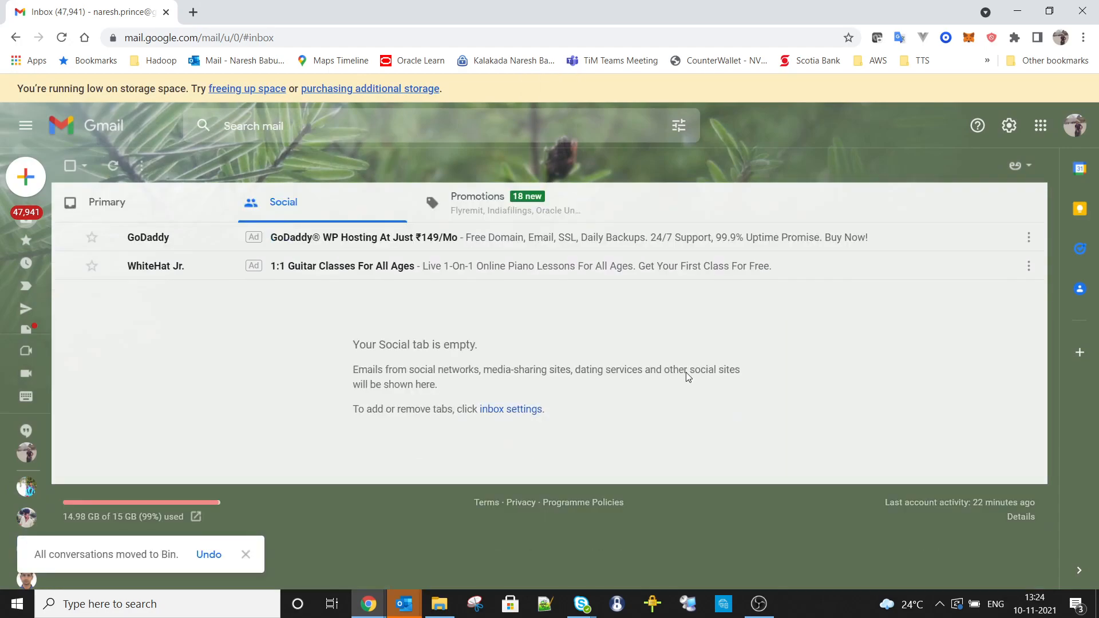
mouse_move(480, 207)
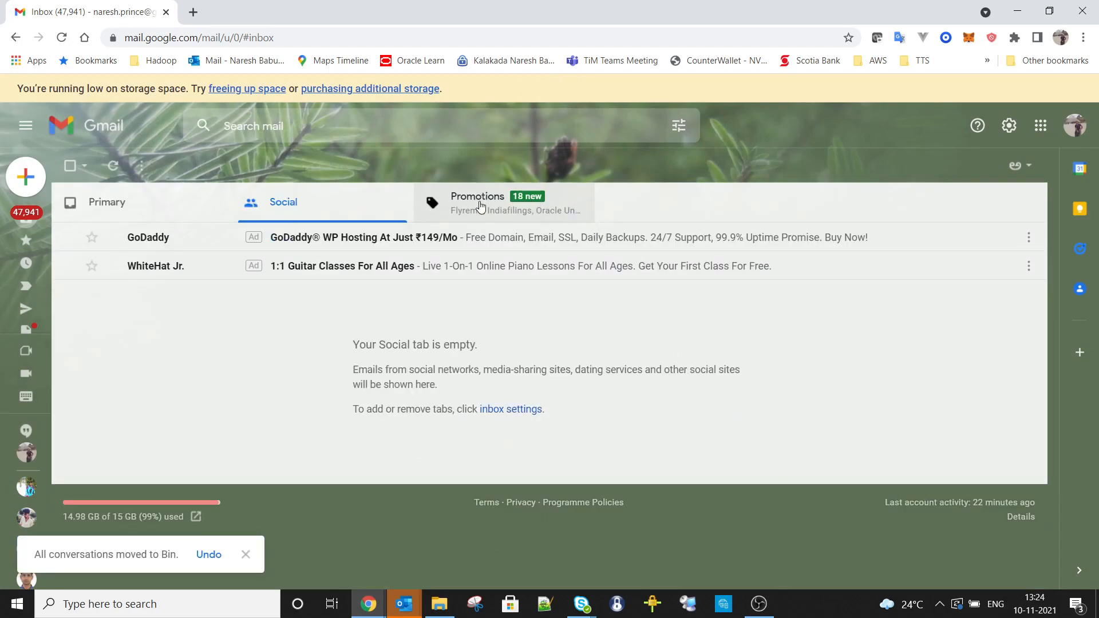
In Promotions, select all 434 conversations, delete and confirm, then go back to Social.
left_click(476, 202)
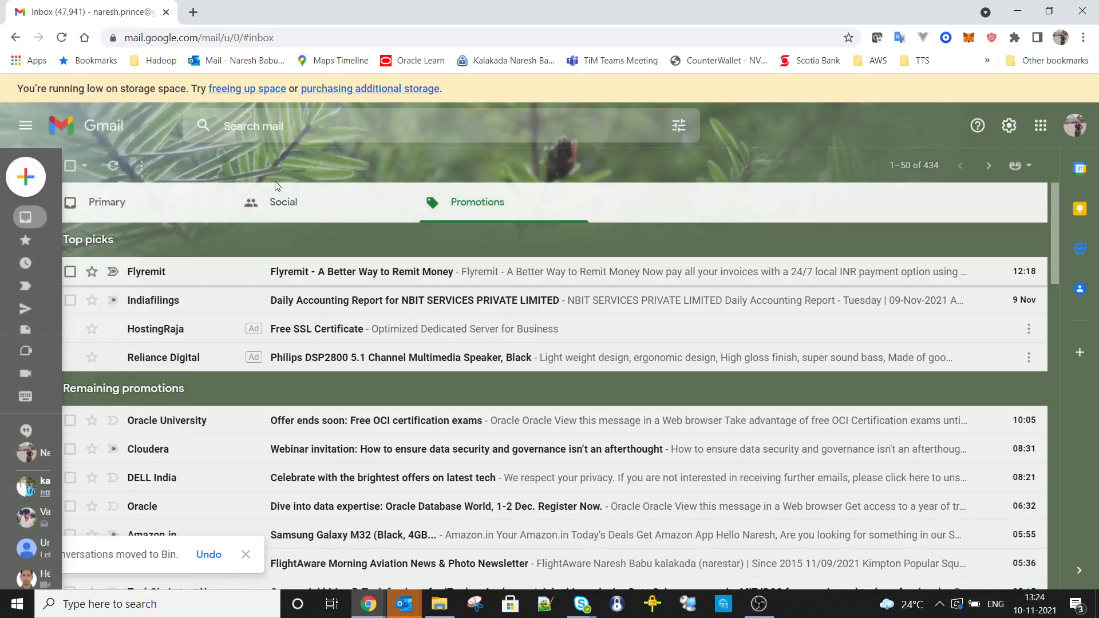
left_click(69, 166)
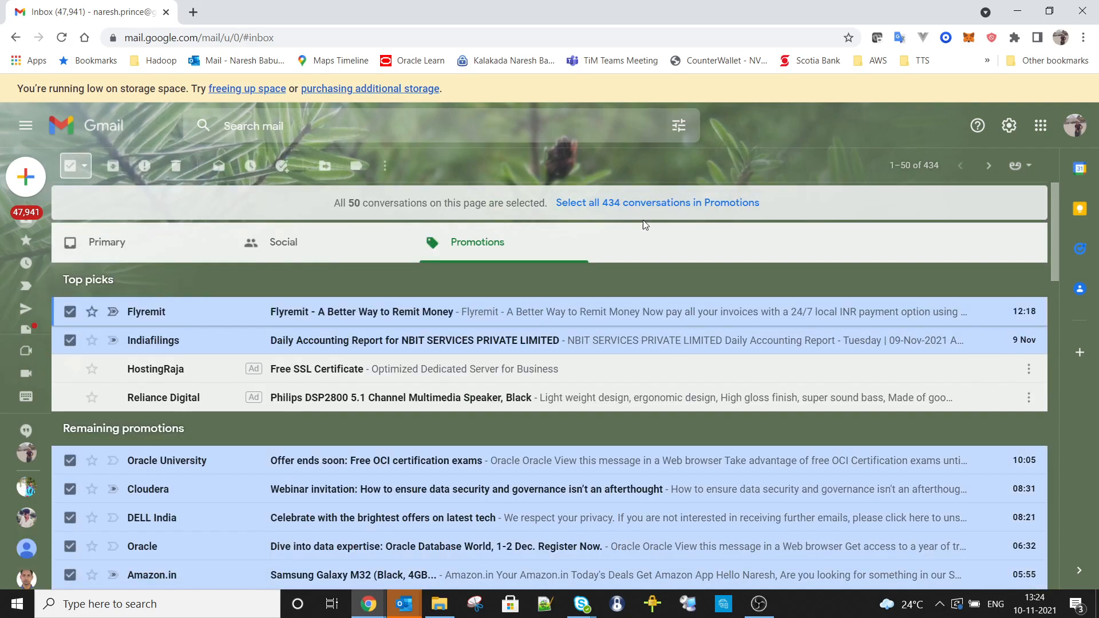
mouse_move(712, 216)
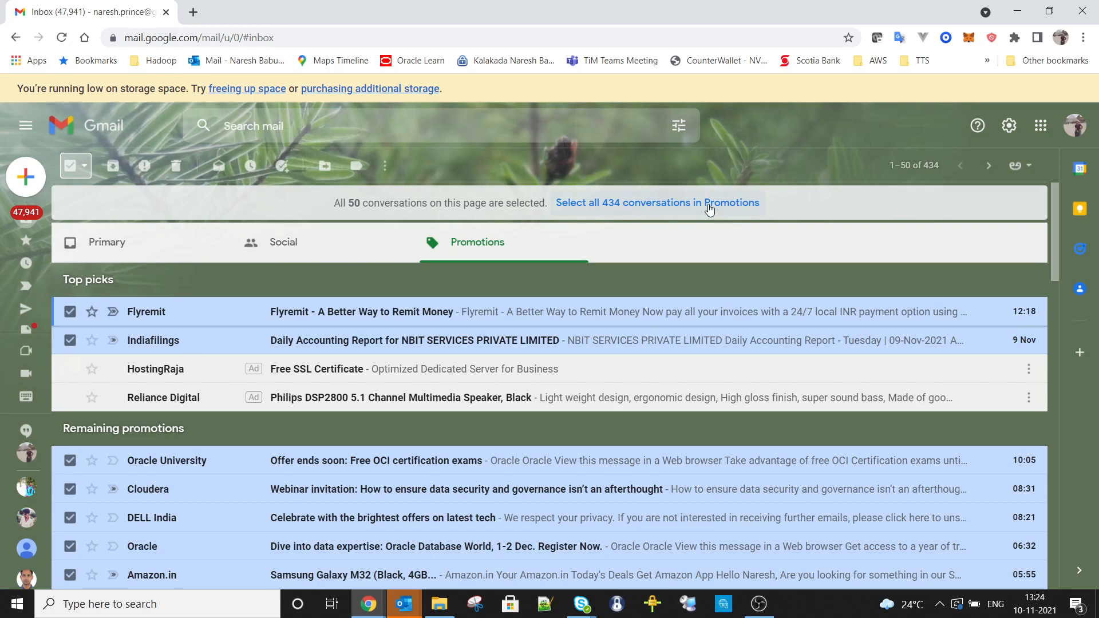
left_click(656, 203)
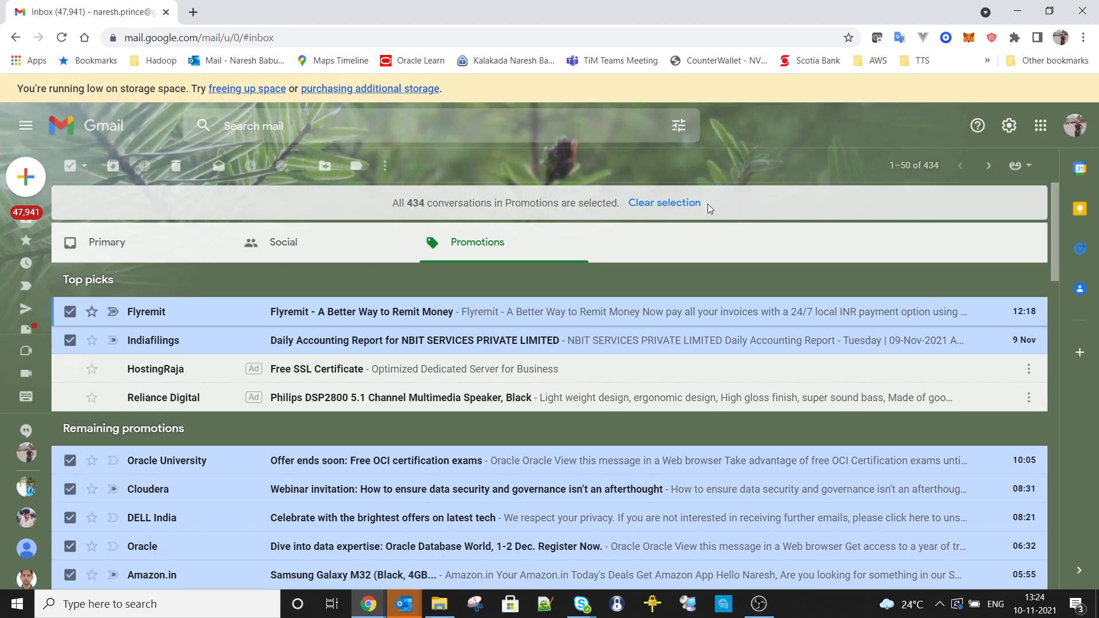
mouse_move(176, 166)
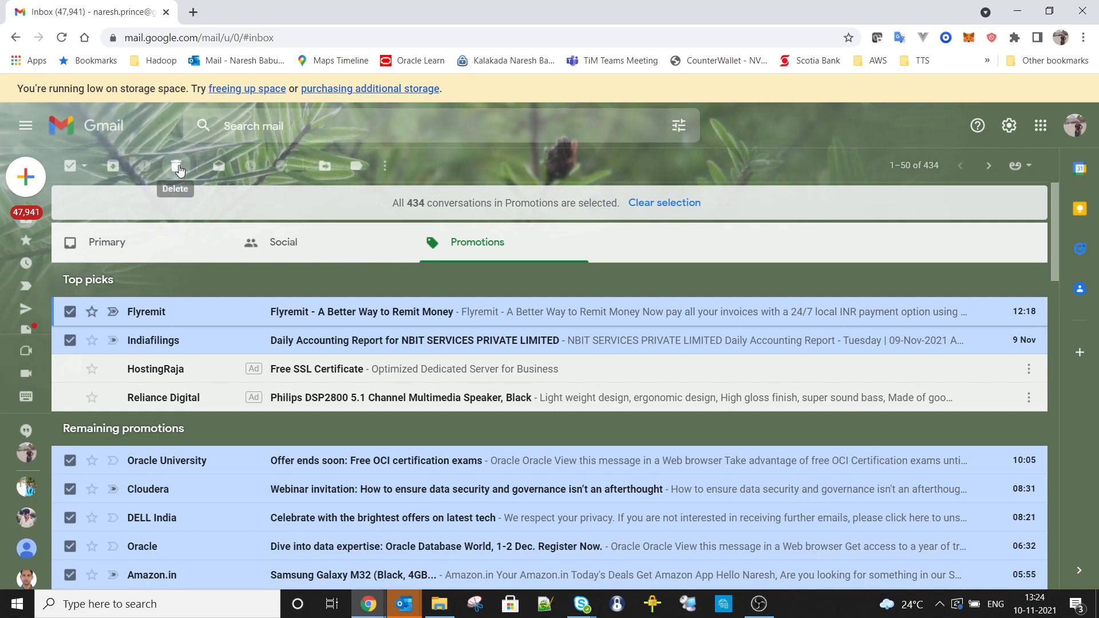
left_click(175, 166)
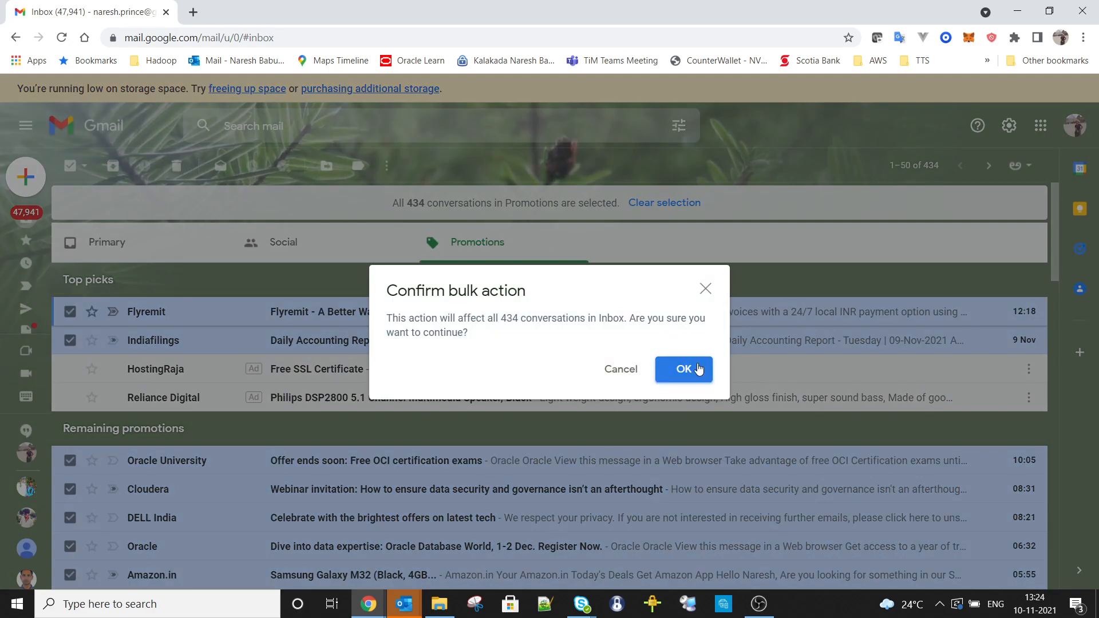
left_click(684, 369)
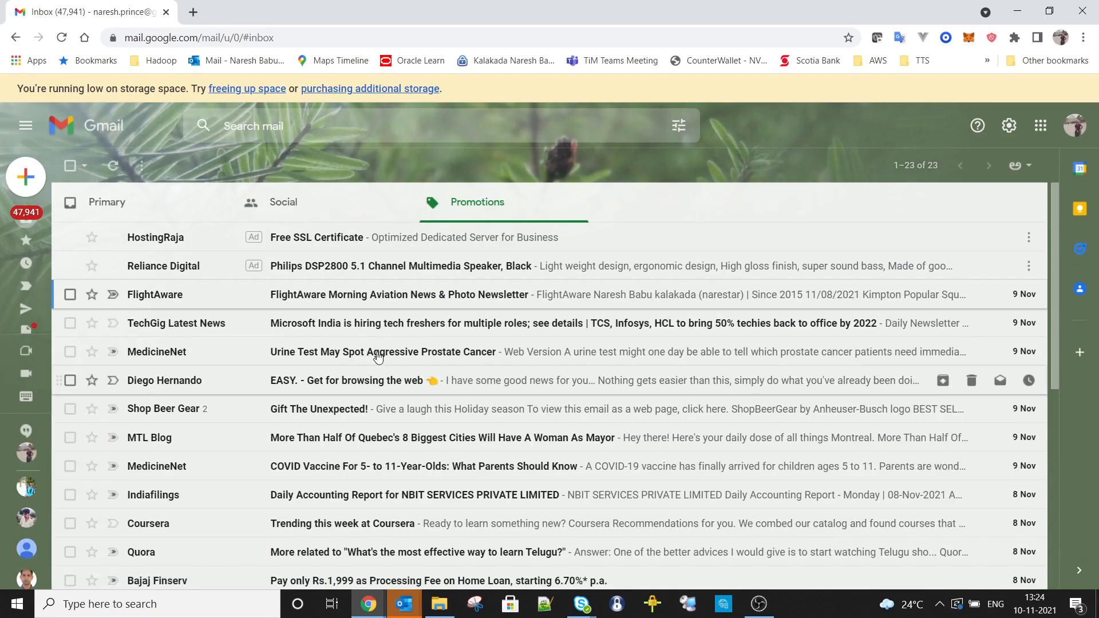
left_click(284, 202)
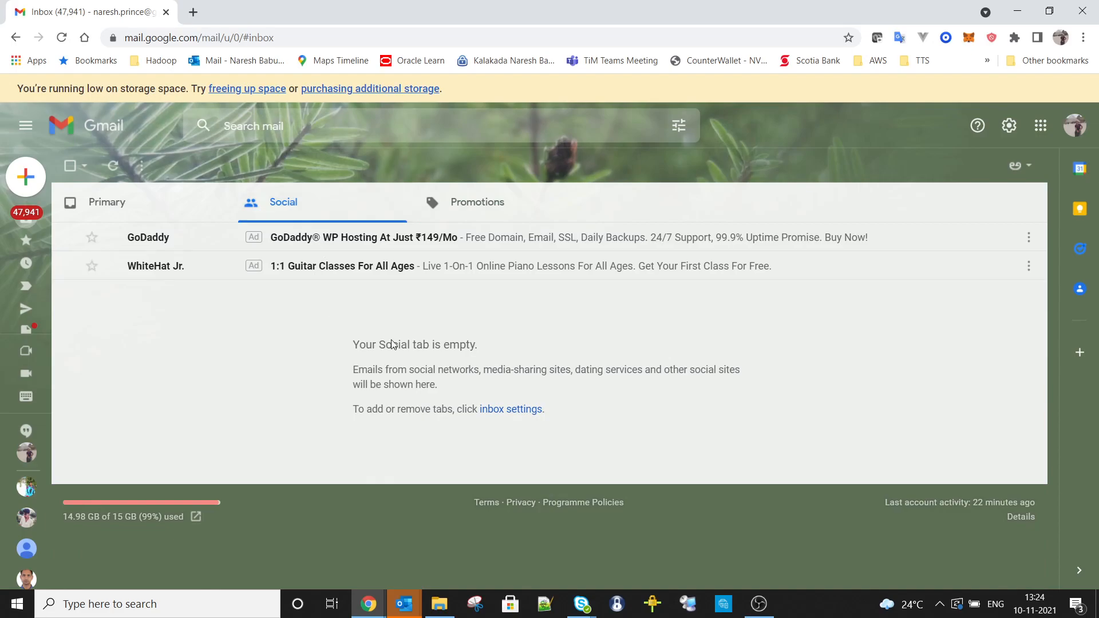